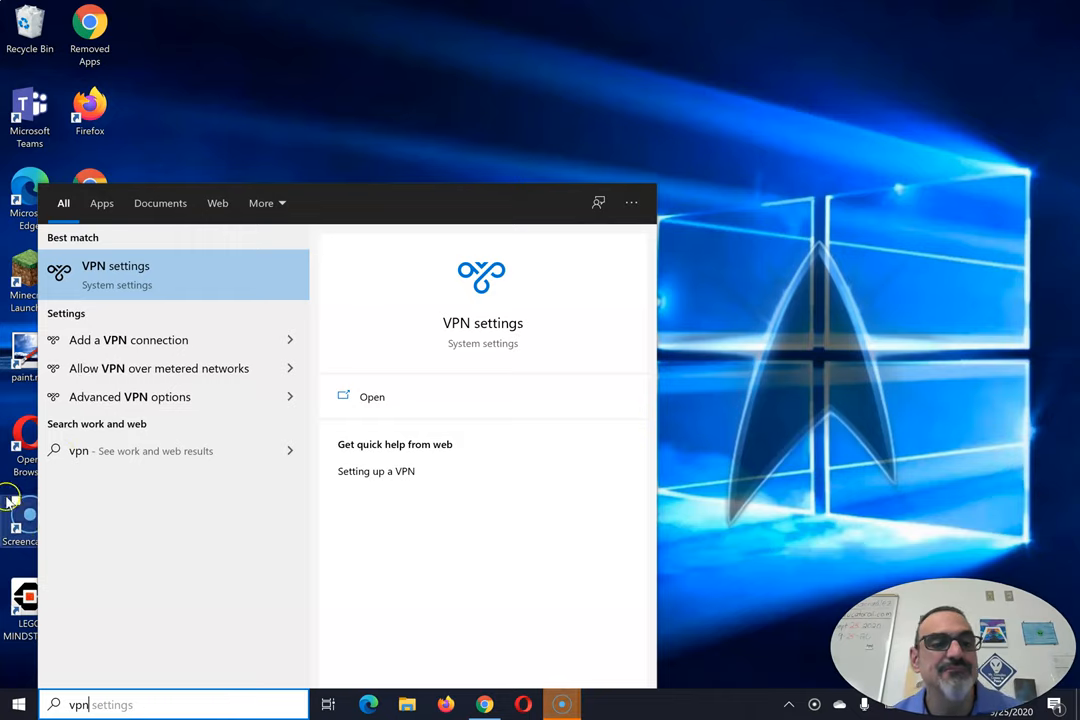
mouse_move(168, 290)
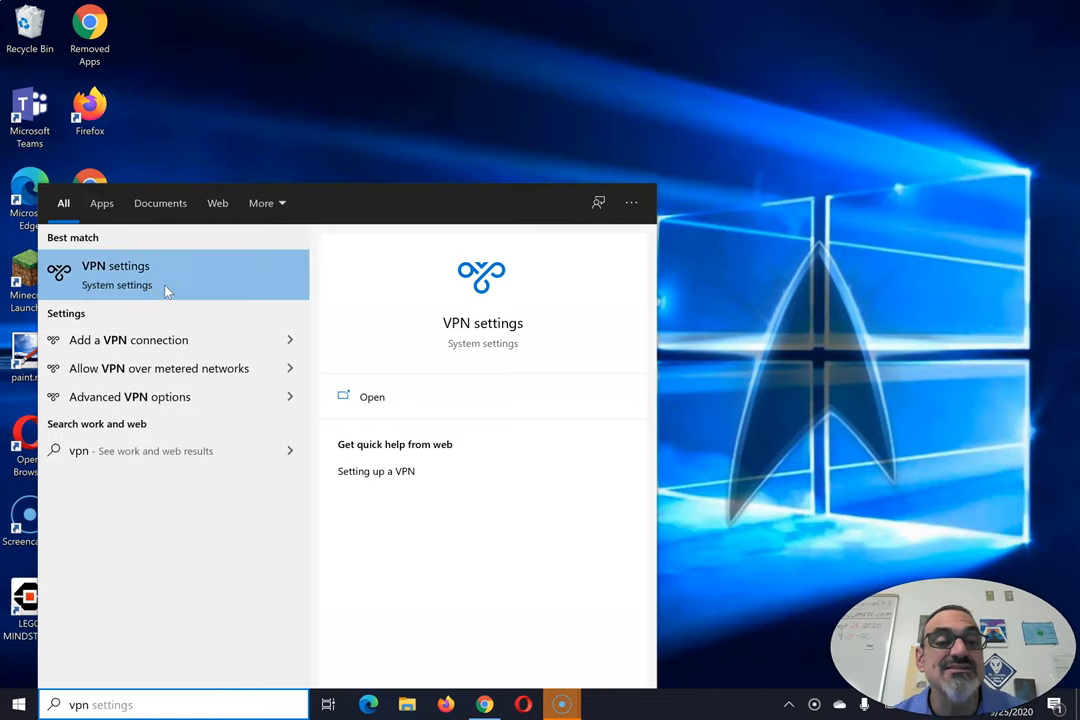
Reach the VPN settings page from the Start search for 'vpn'
click(116, 276)
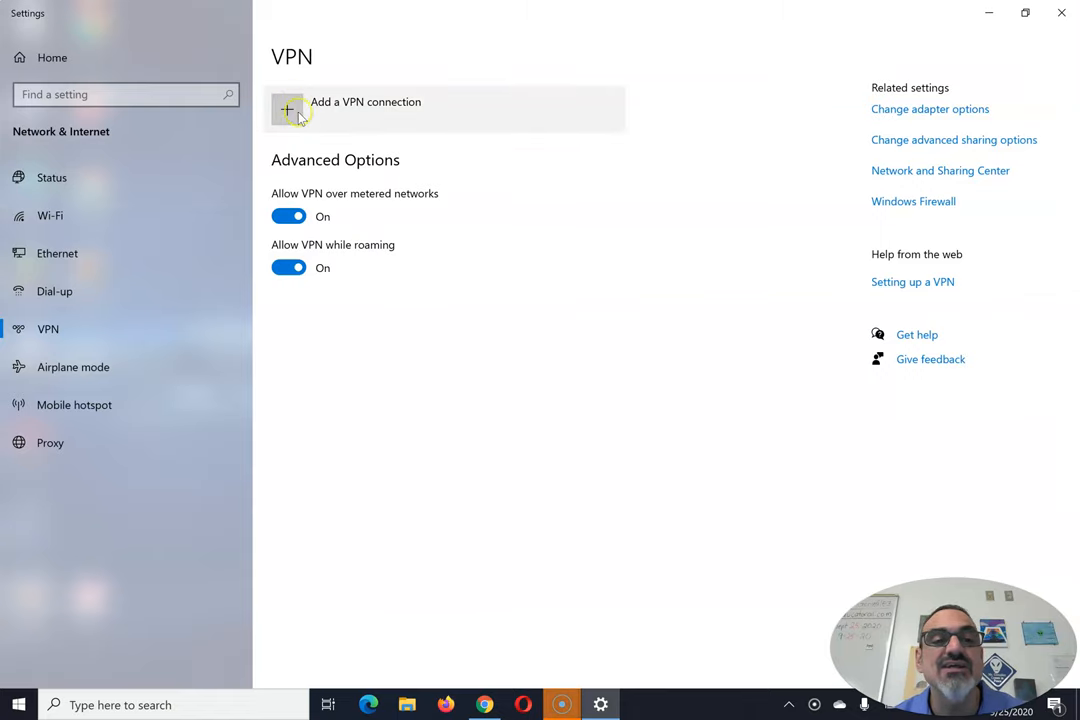
Add a new VPN connection with the connection name 'VPN'
click(288, 108)
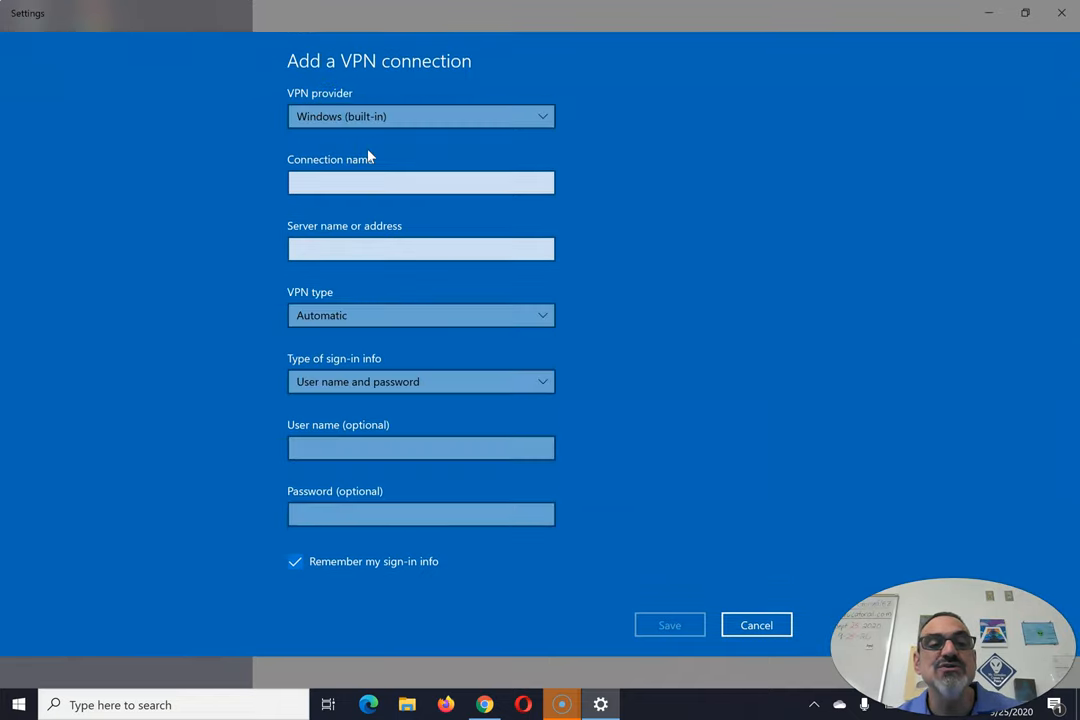
click(420, 182)
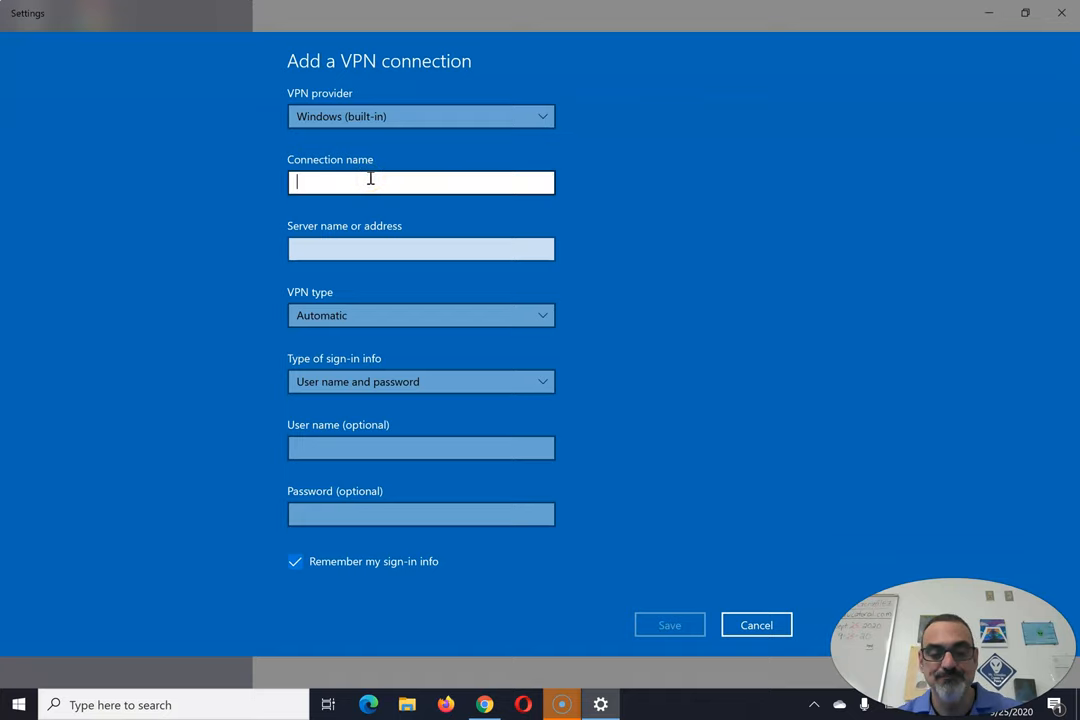
text(VP)
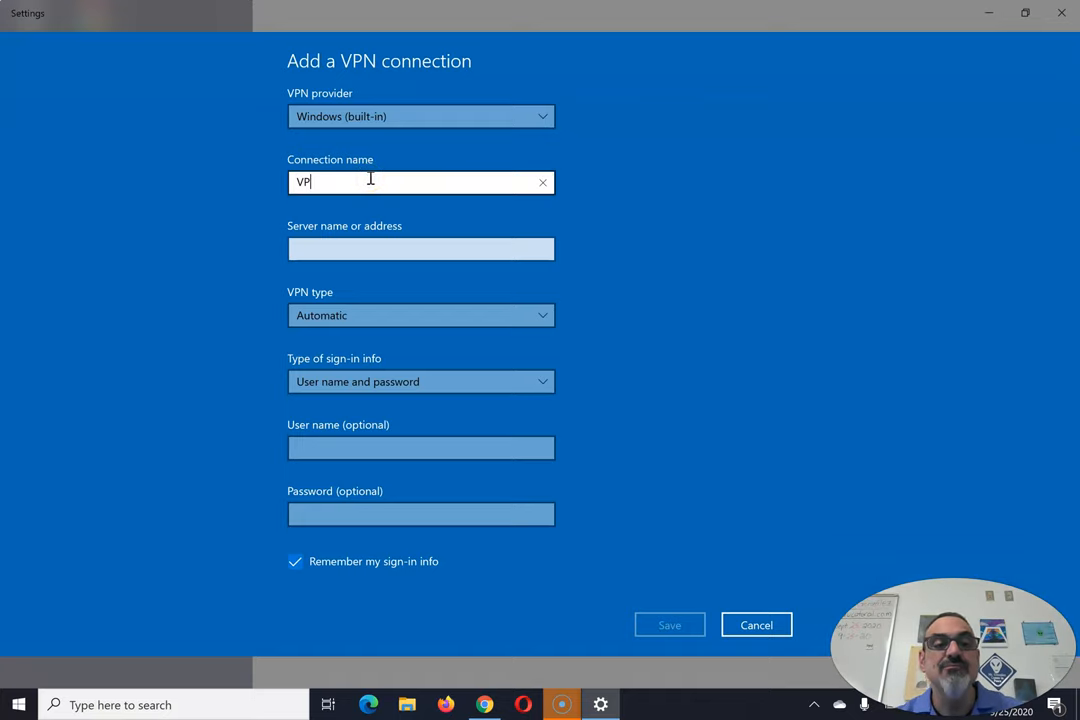
click(420, 248)
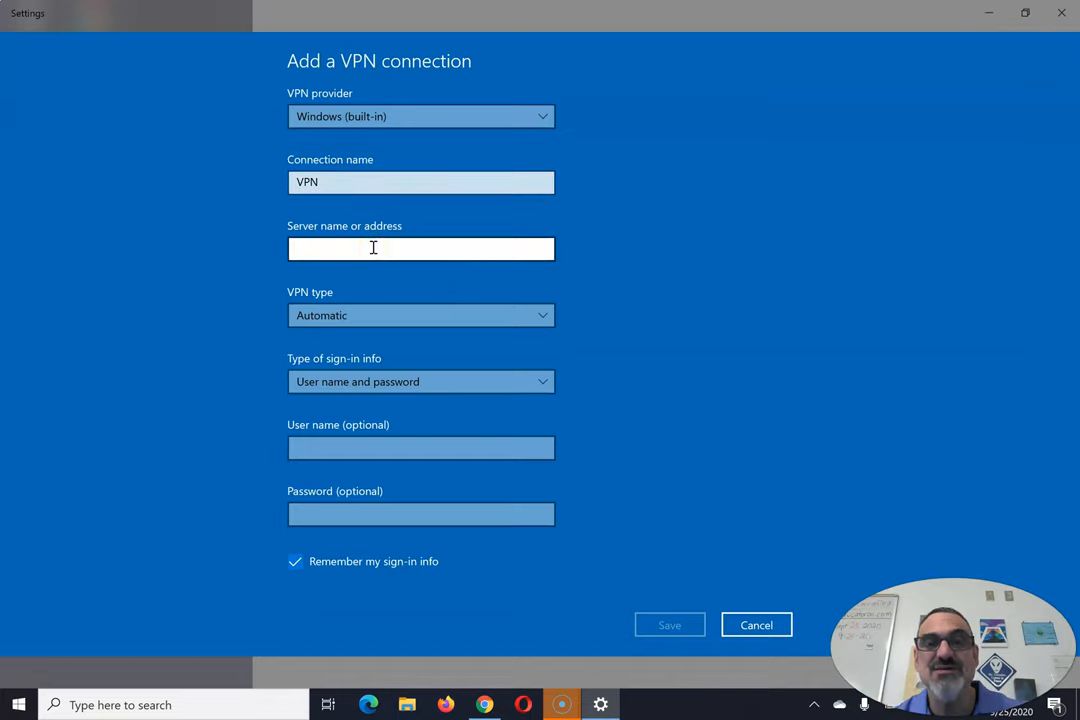
Fill the server name or address field with 152.157.138.25
click(420, 248)
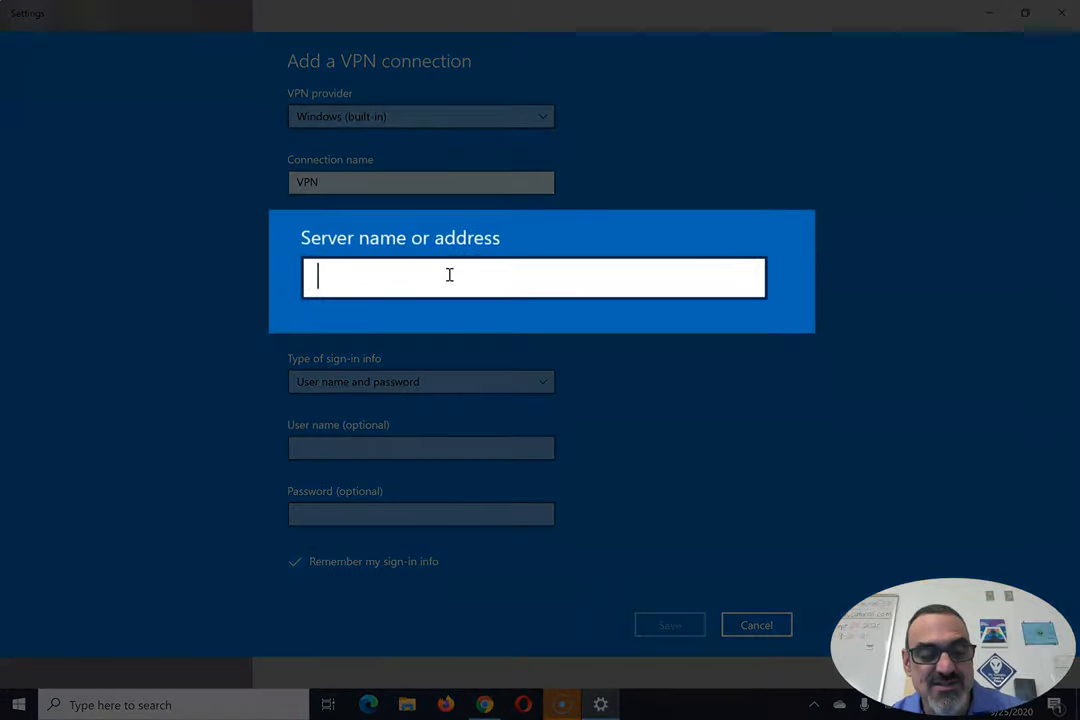
text(152)
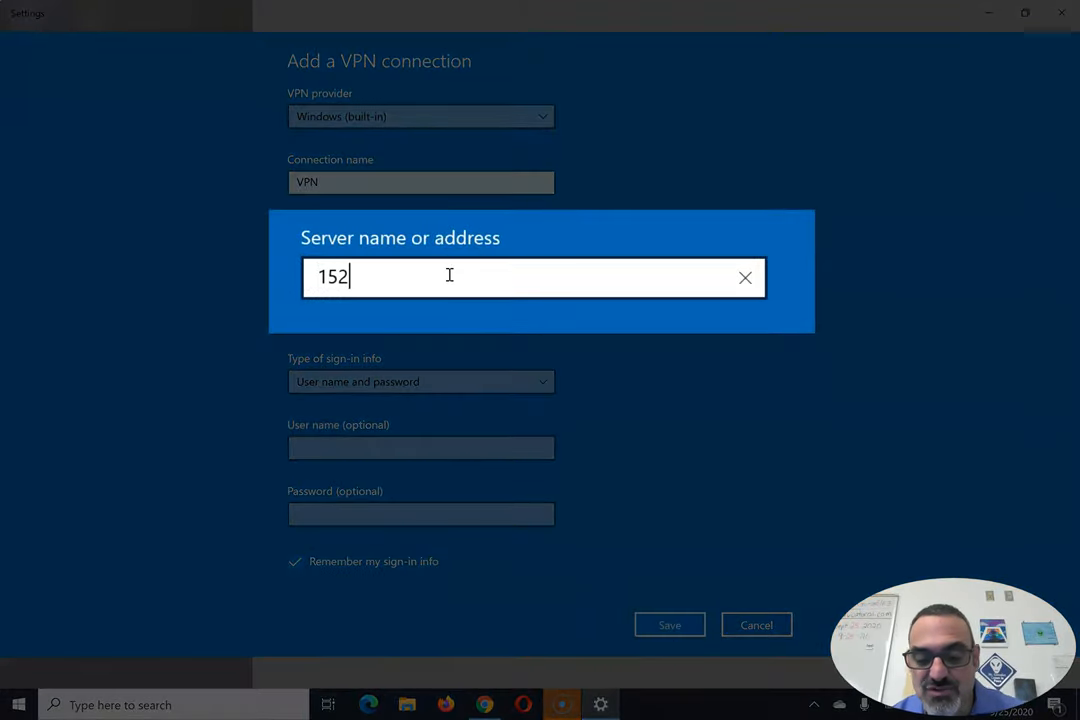
text(.157.)
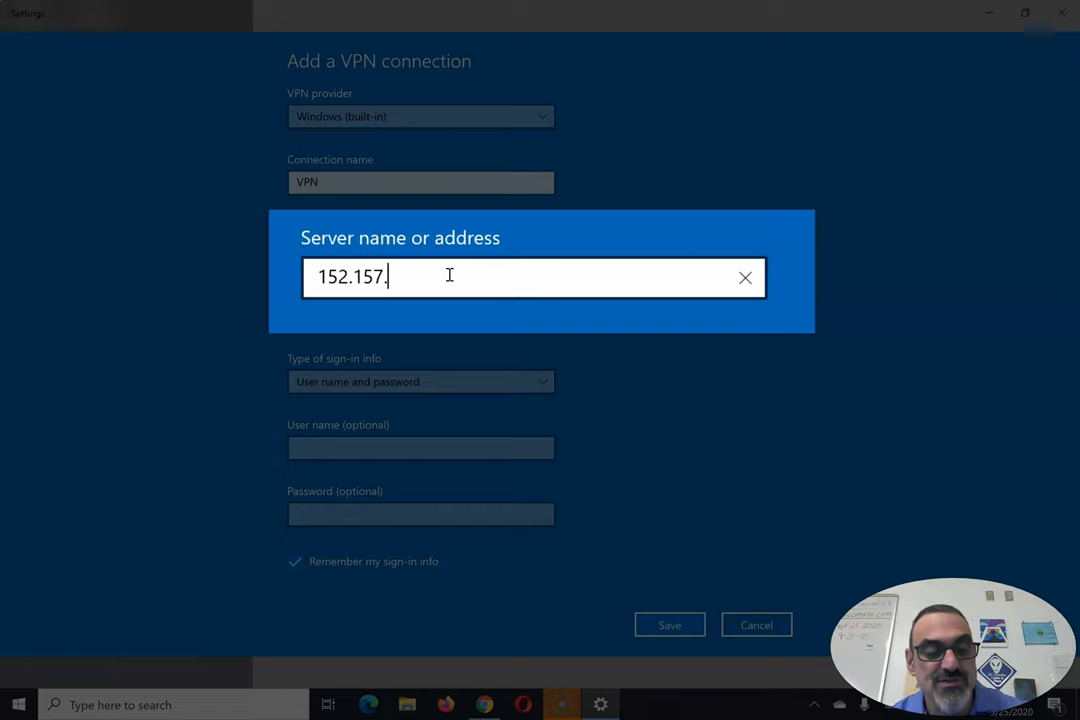
text(138)
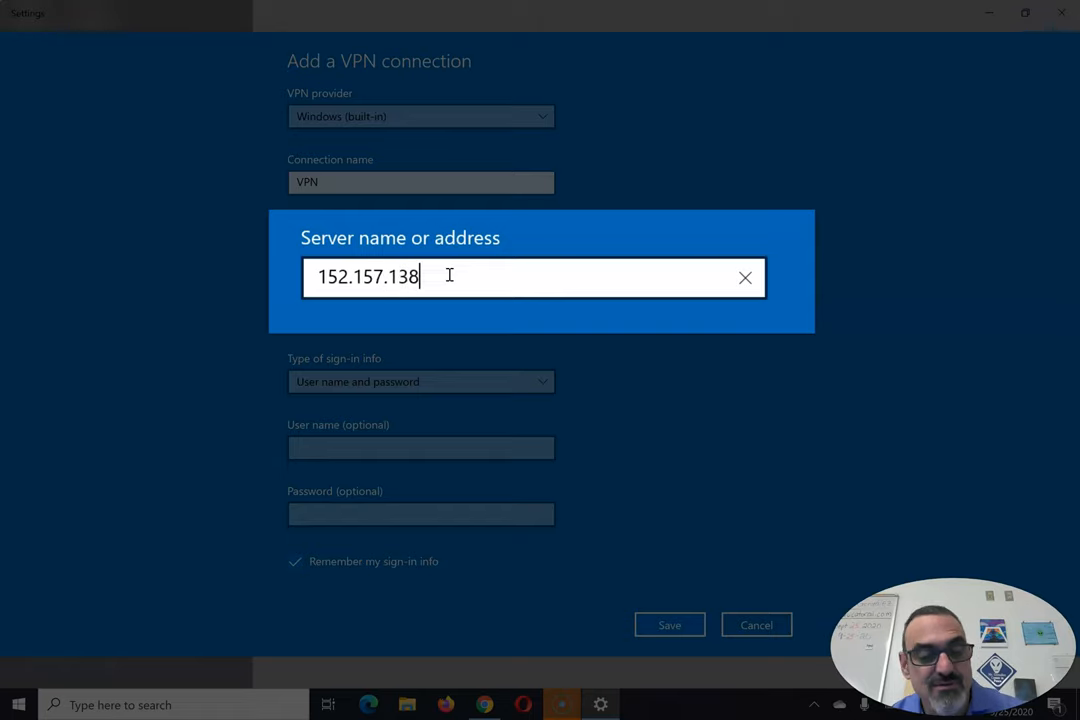
text(25)
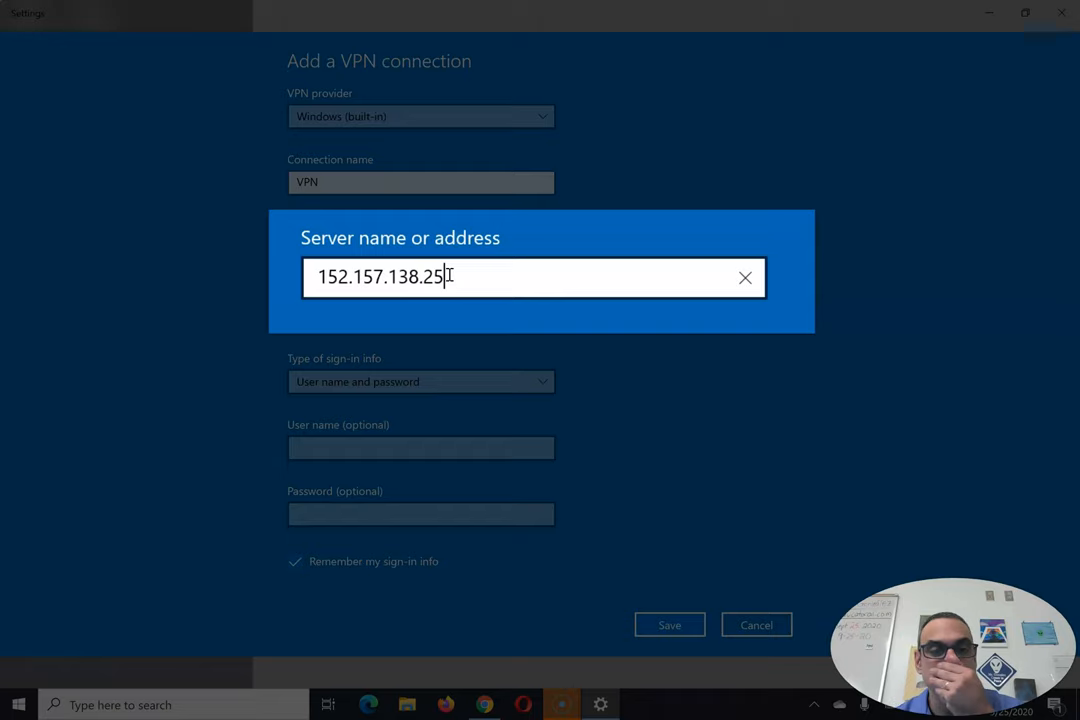
mouse_move(356, 368)
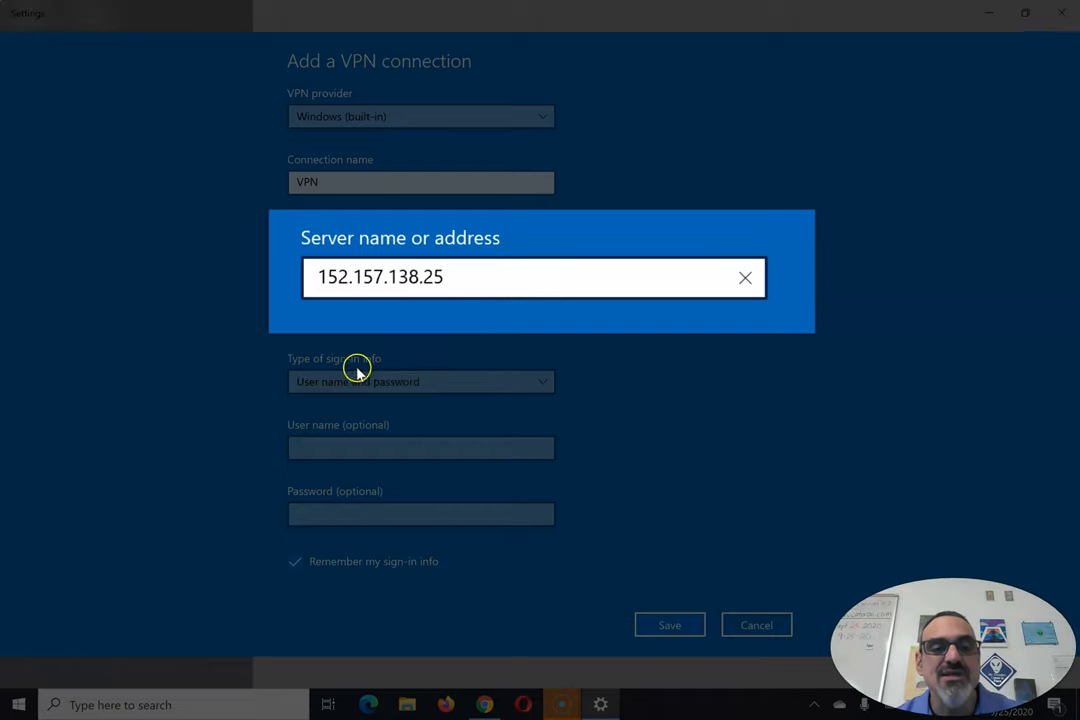
click(420, 448)
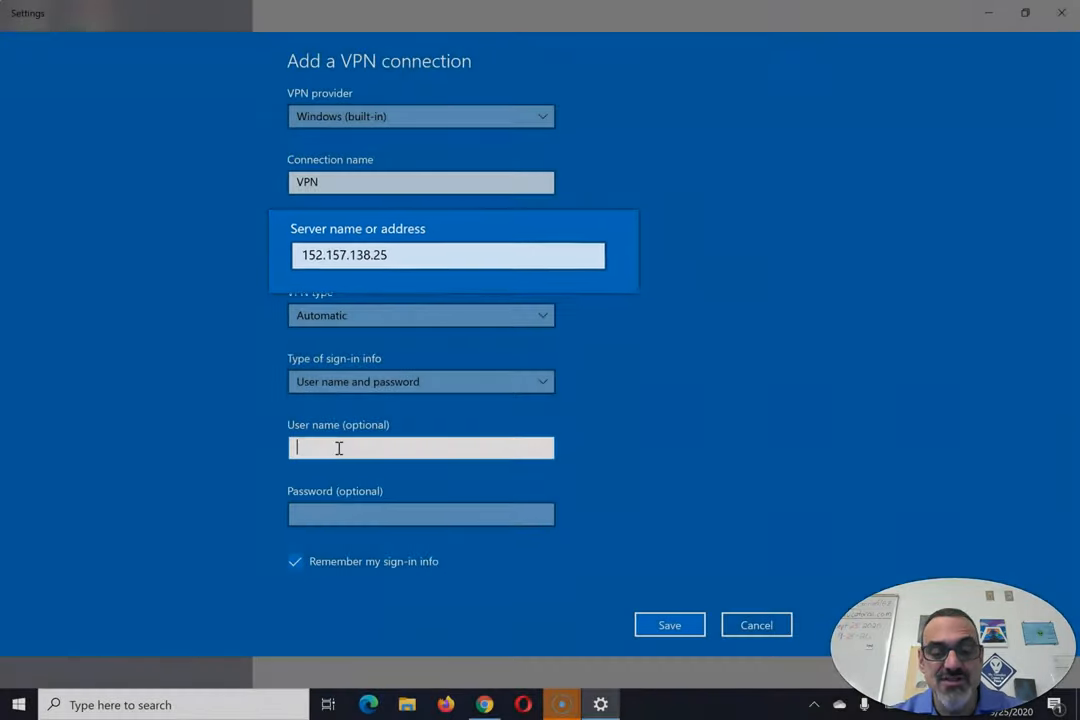
Enter the user name 'al_gonz', replacing the first attempt 'testo'
click(420, 448)
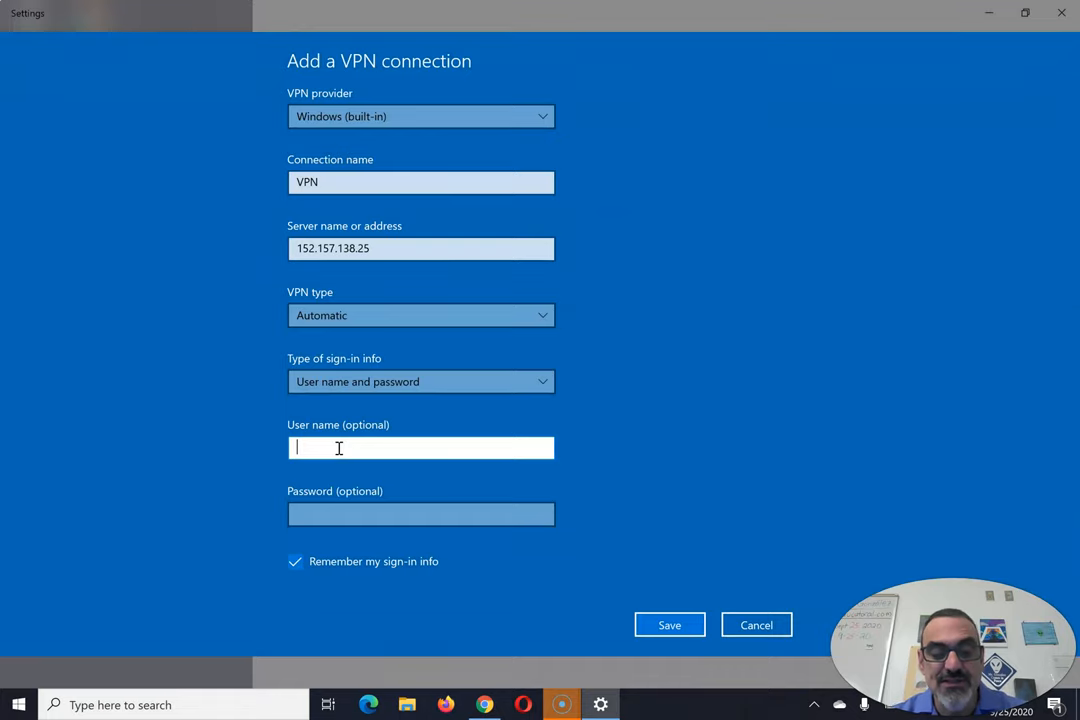
text(testo)
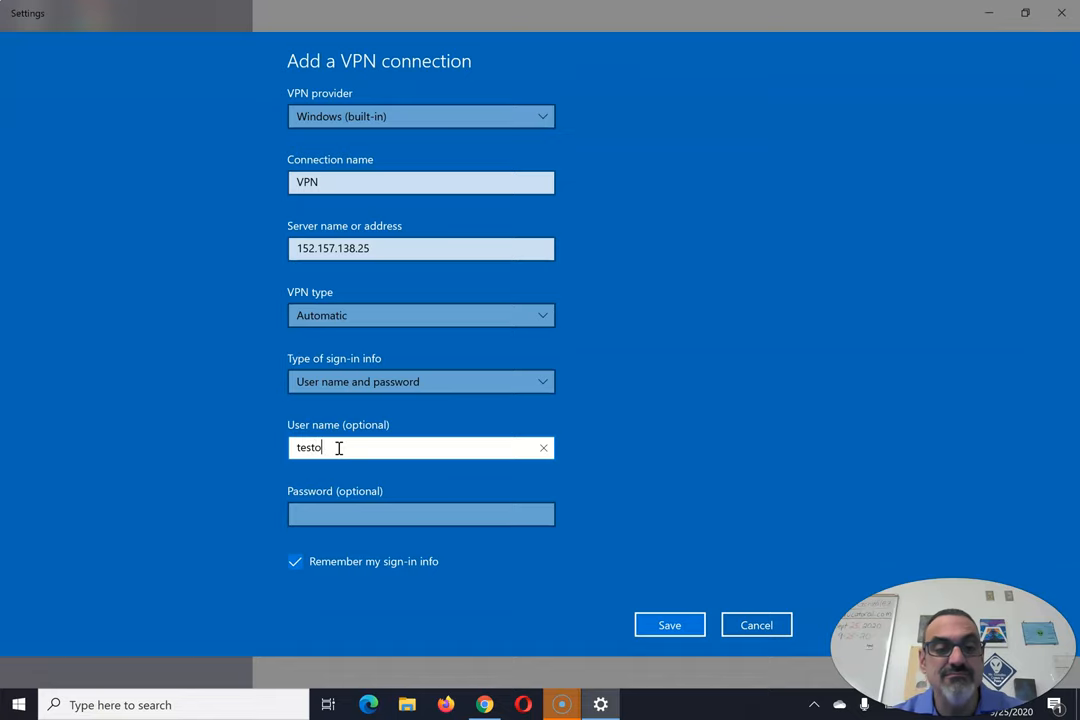
click(544, 448)
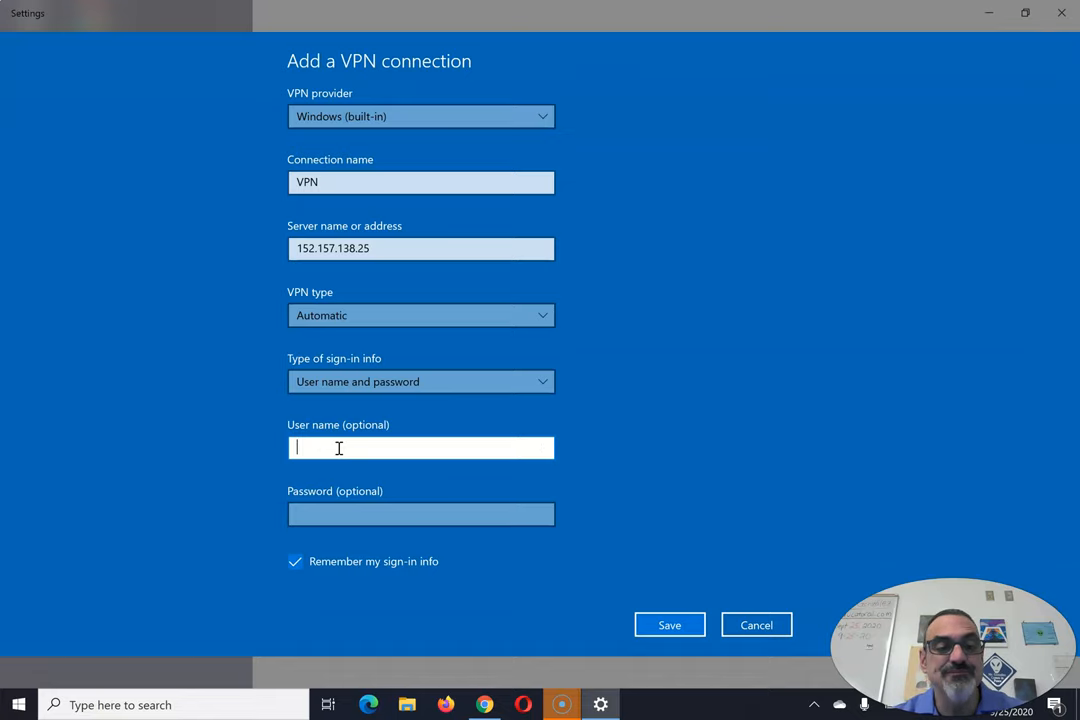
text(al_gonz)
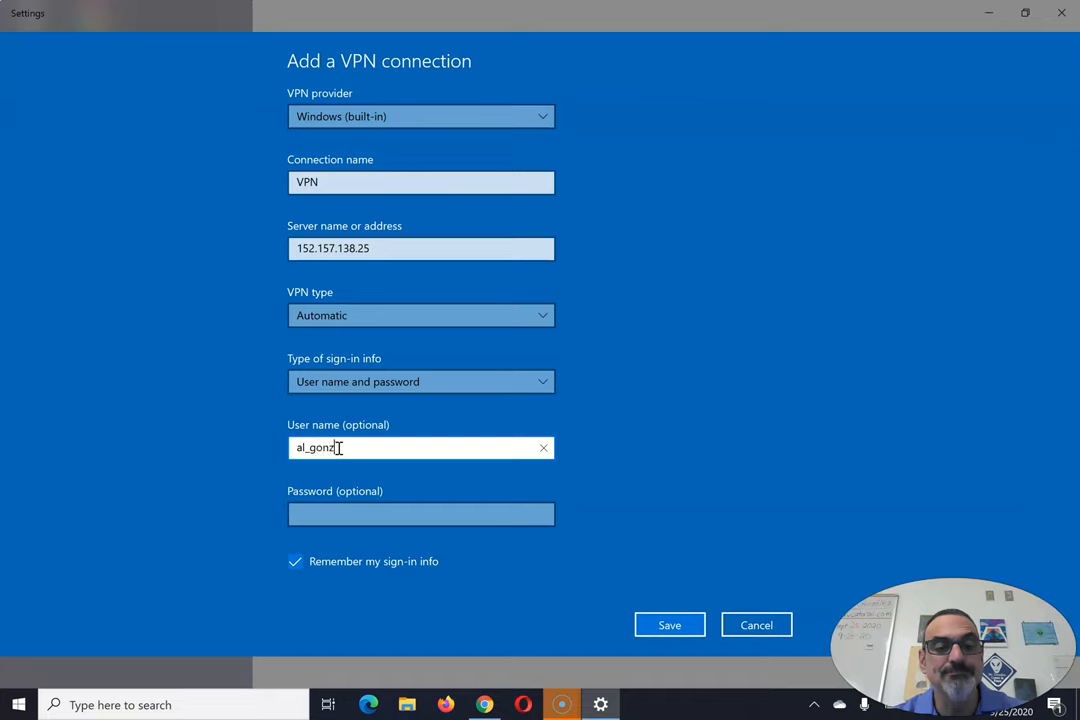
Enter the password with sign-in info remembered and save the VPN connection
click(420, 512)
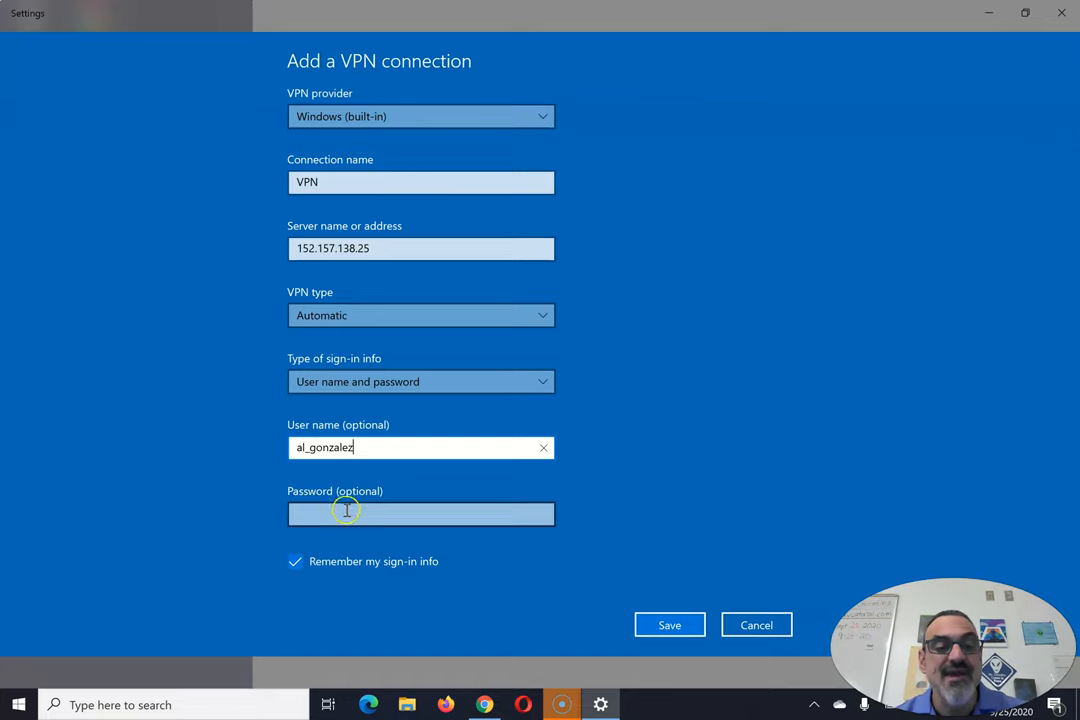
click(420, 512)
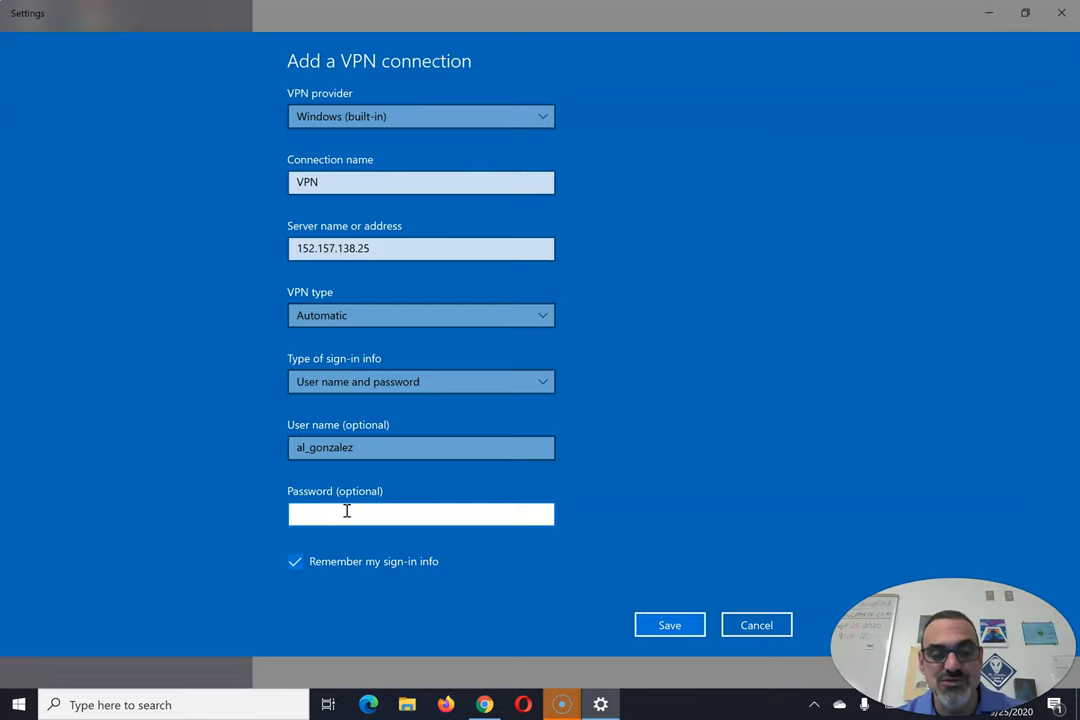
click(420, 512)
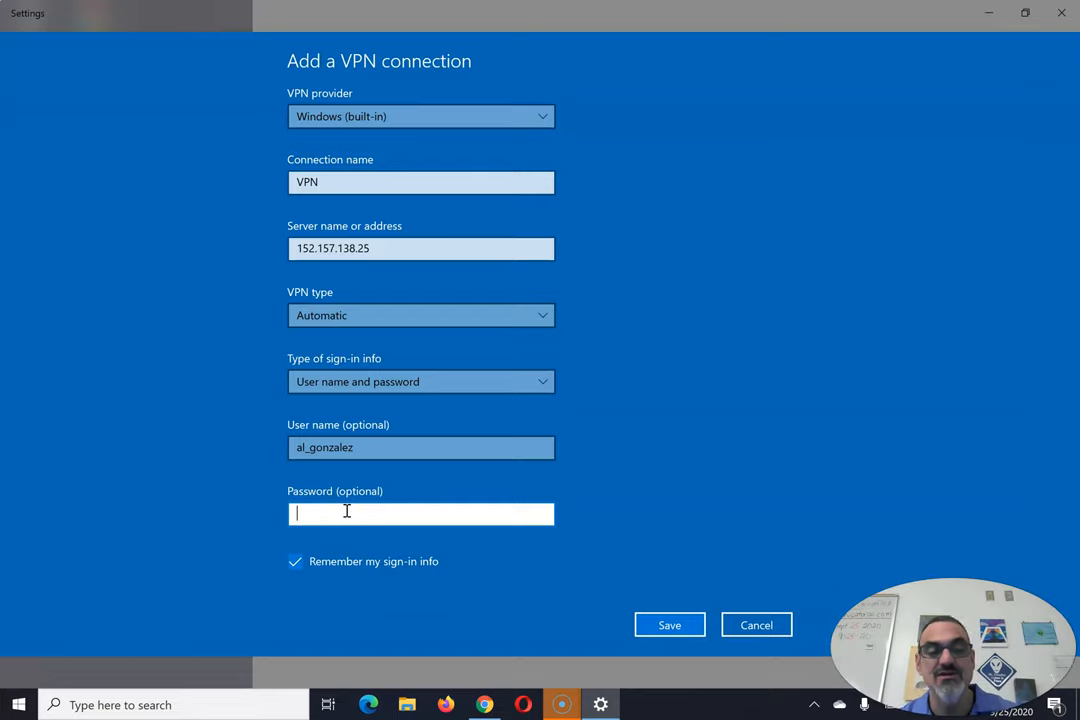
click(668, 624)
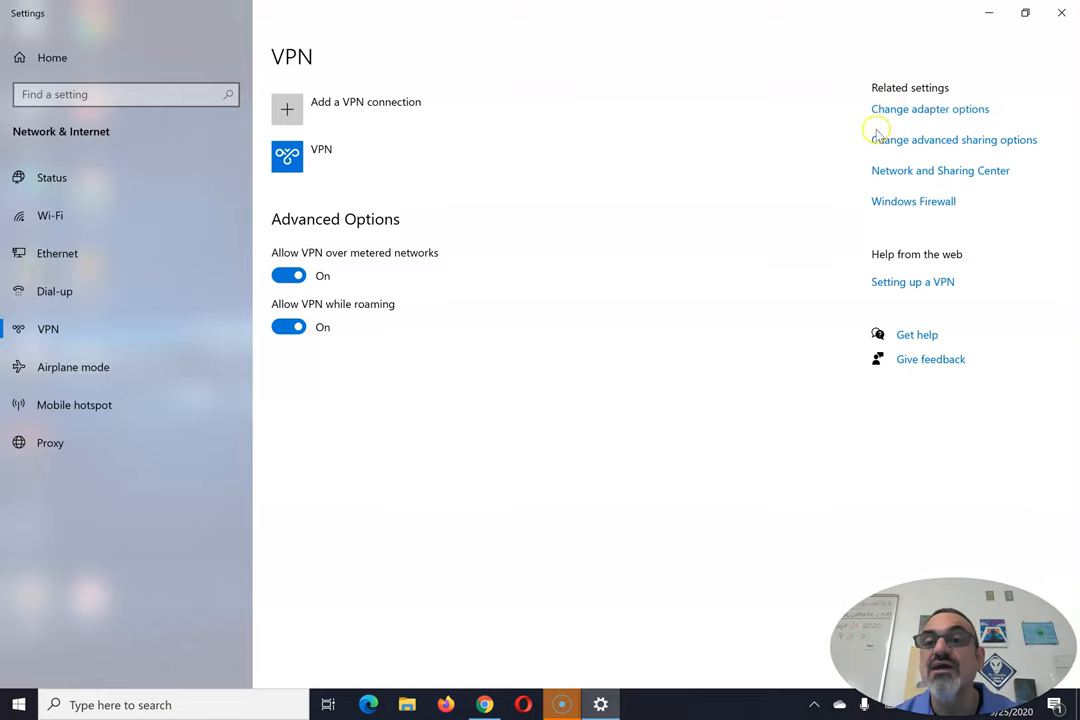
mouse_move(908, 112)
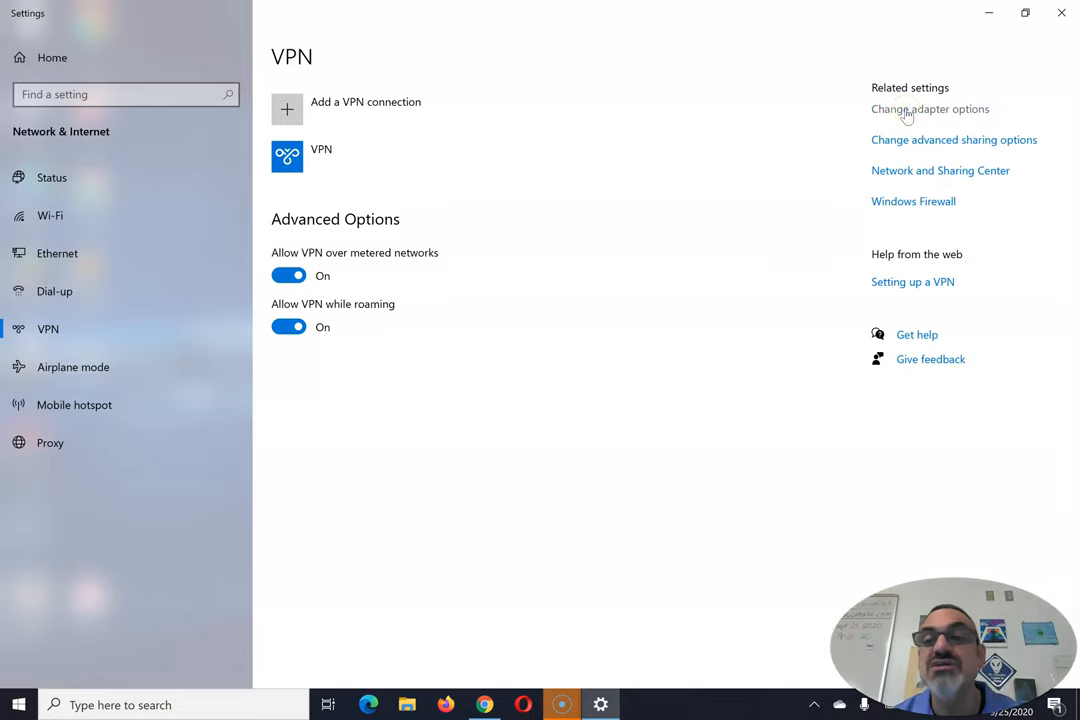
From the adapter options list, bring up the VPN connection's Properties window
click(928, 108)
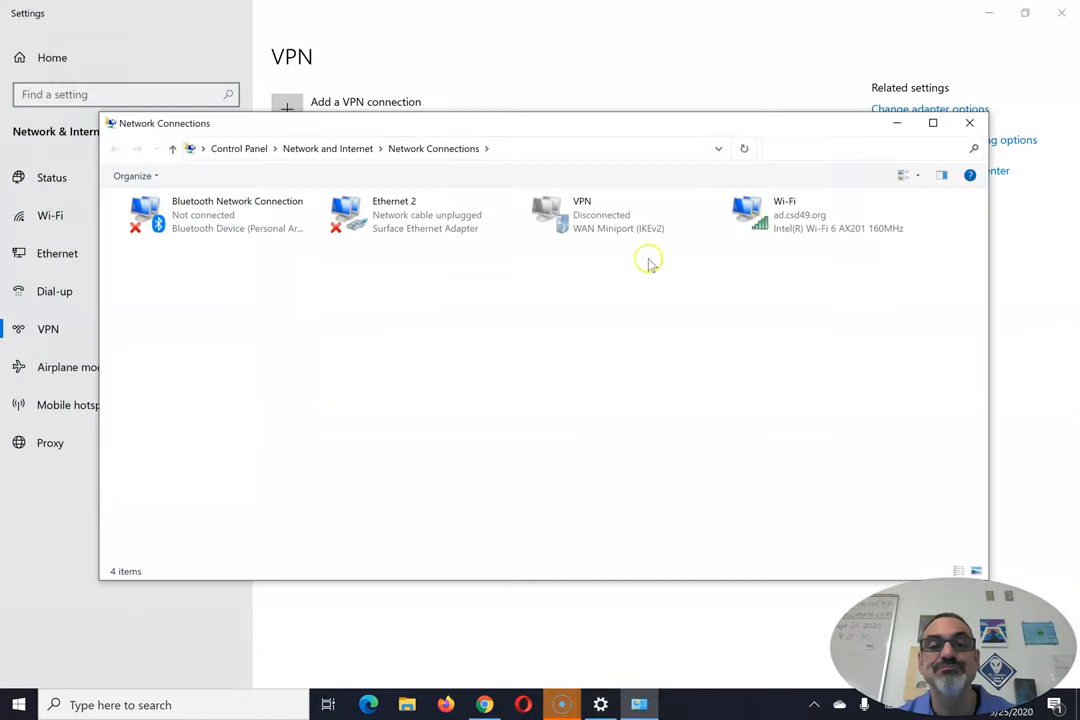
mouse_move(596, 216)
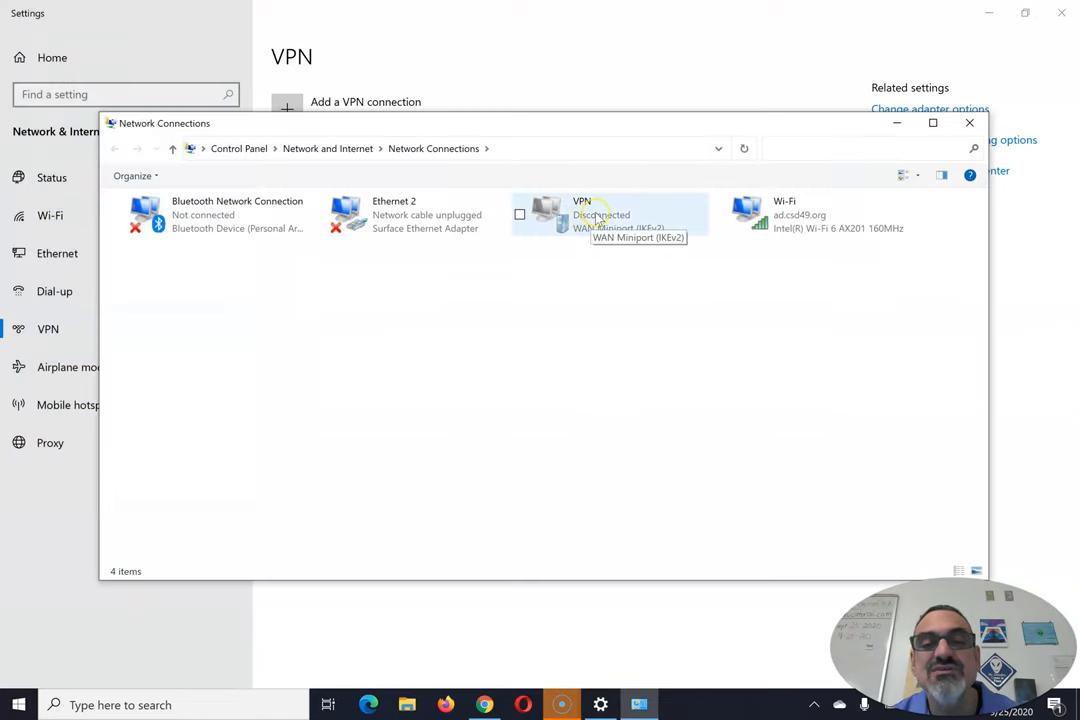
right_click(596, 212)
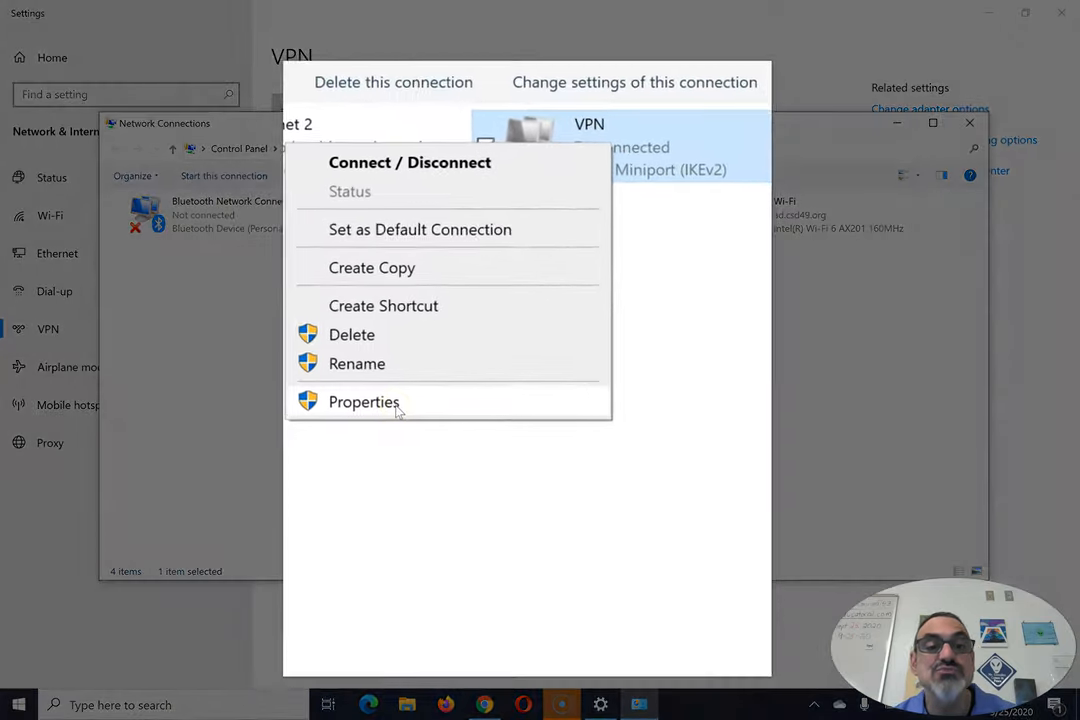
click(364, 400)
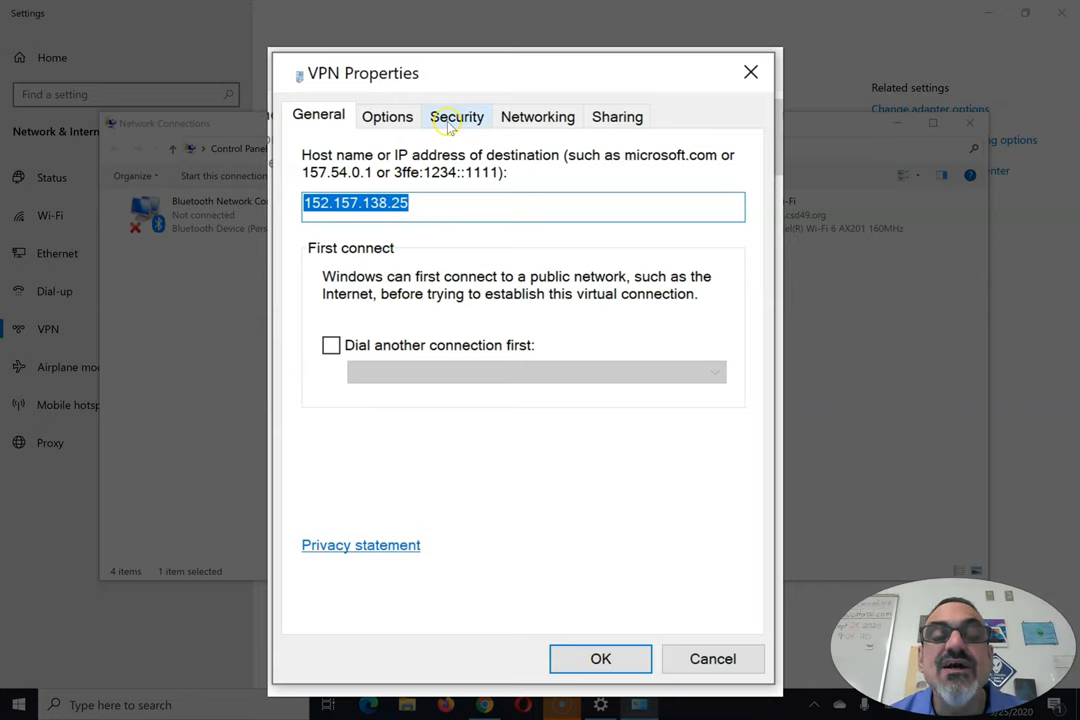
Under Security, set Data encryption to Require encryption and choose Allow these protocols
click(456, 116)
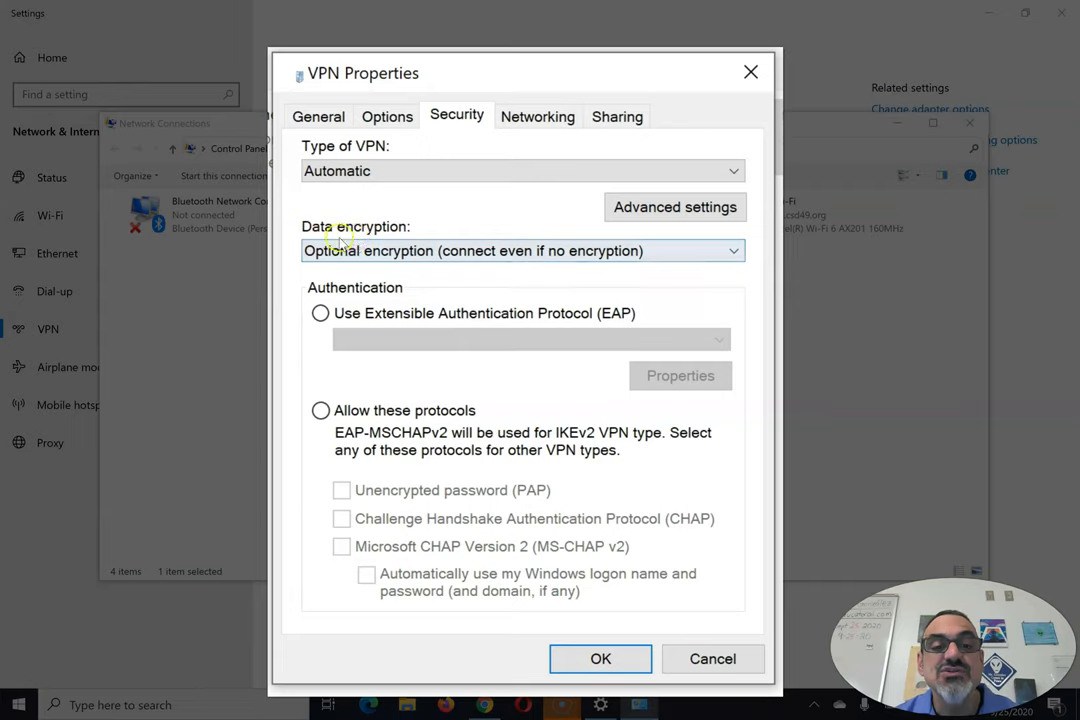
click(522, 250)
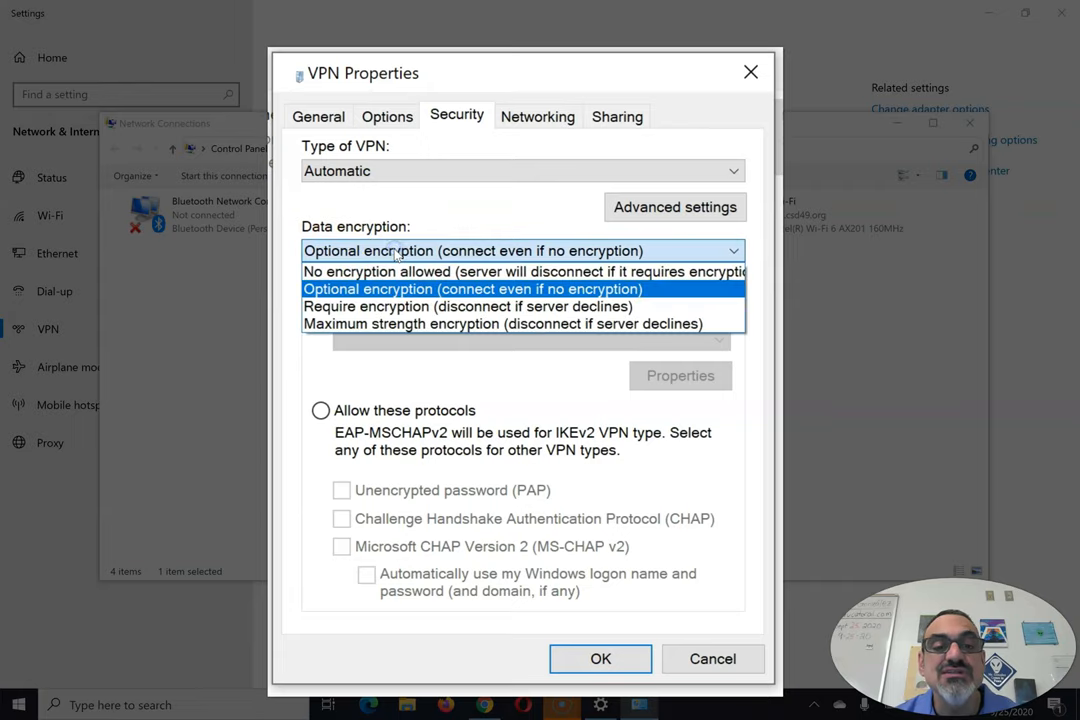
click(468, 306)
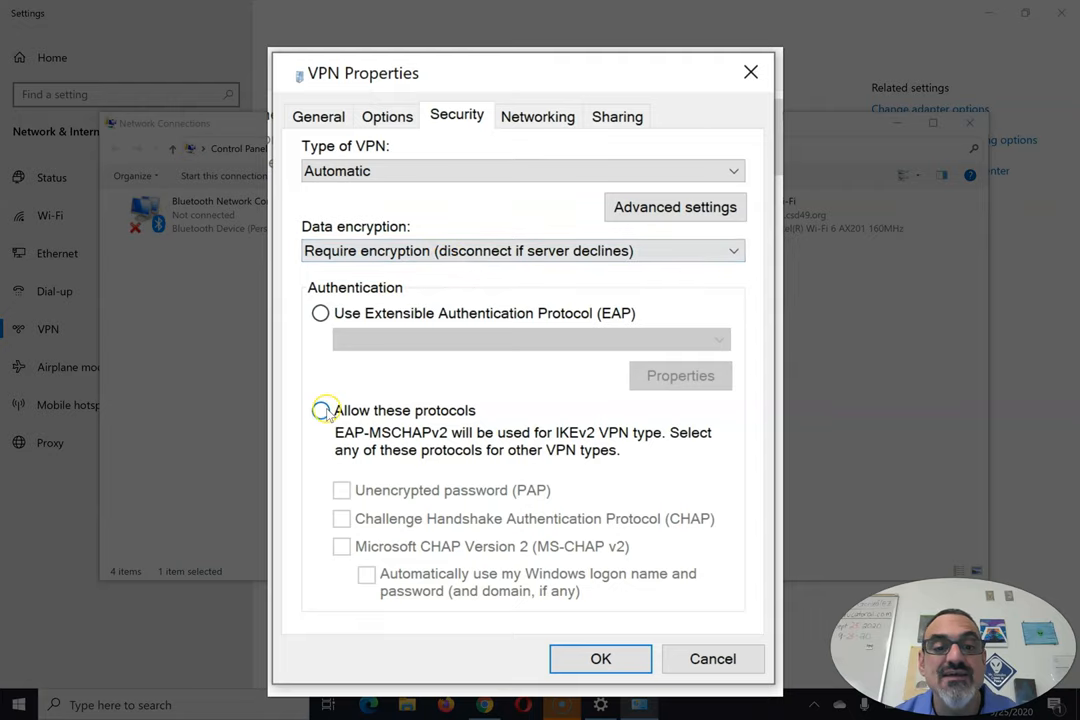
click(320, 410)
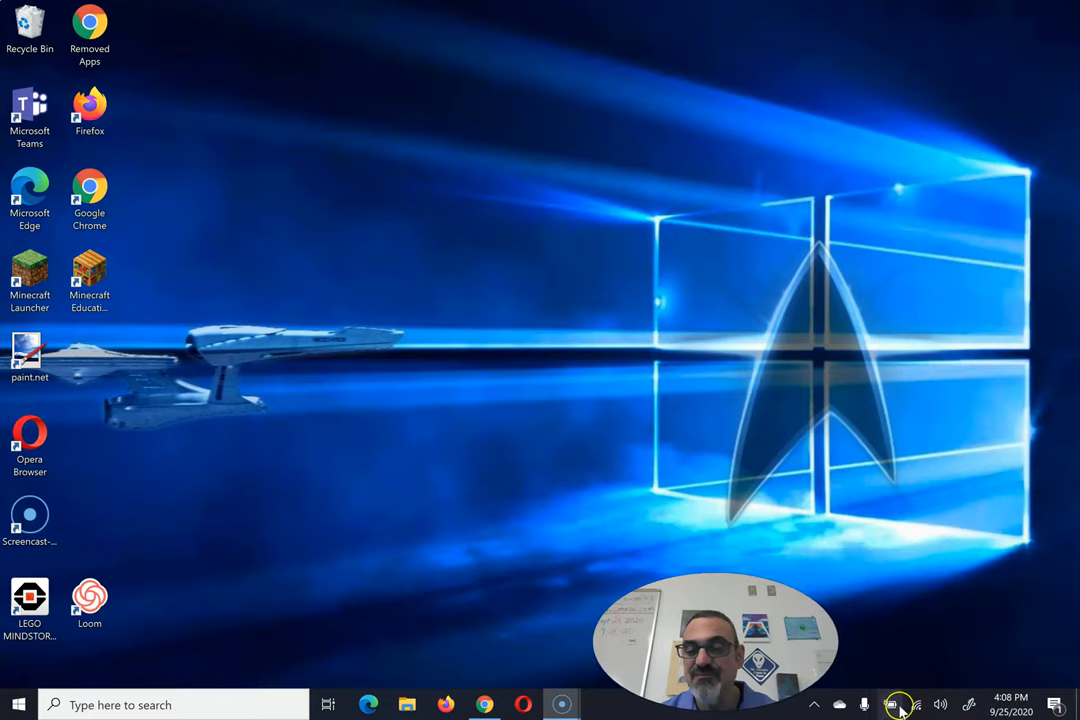
Show the network list from the taskbar tray with the VPN entry available
click(916, 704)
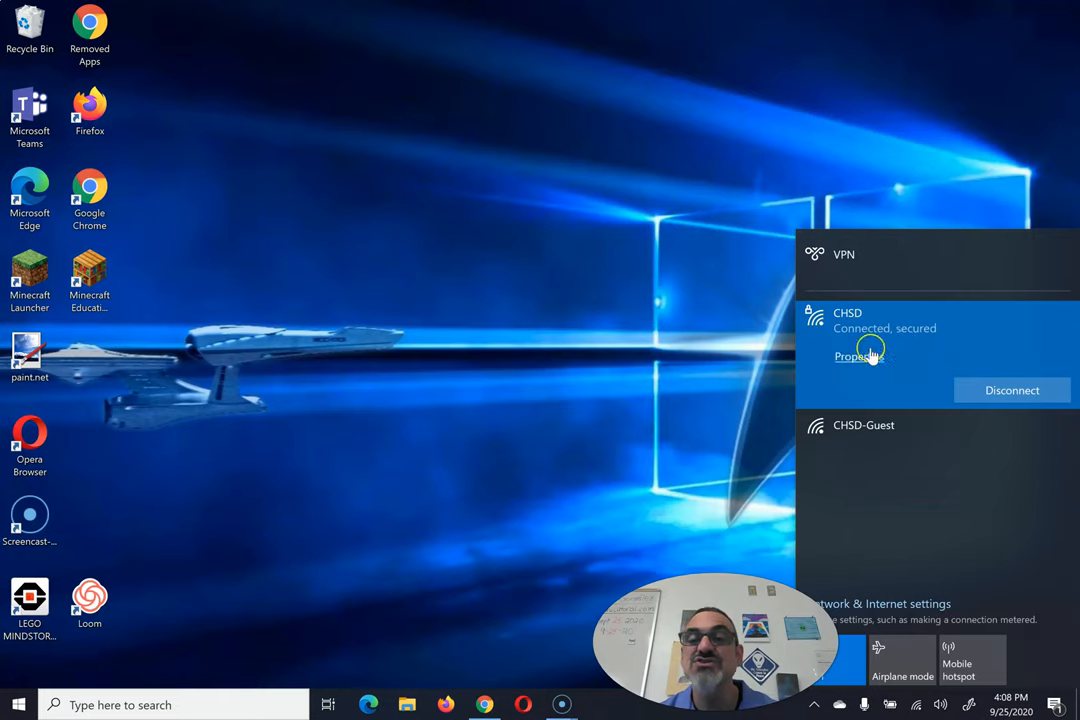
mouse_move(944, 264)
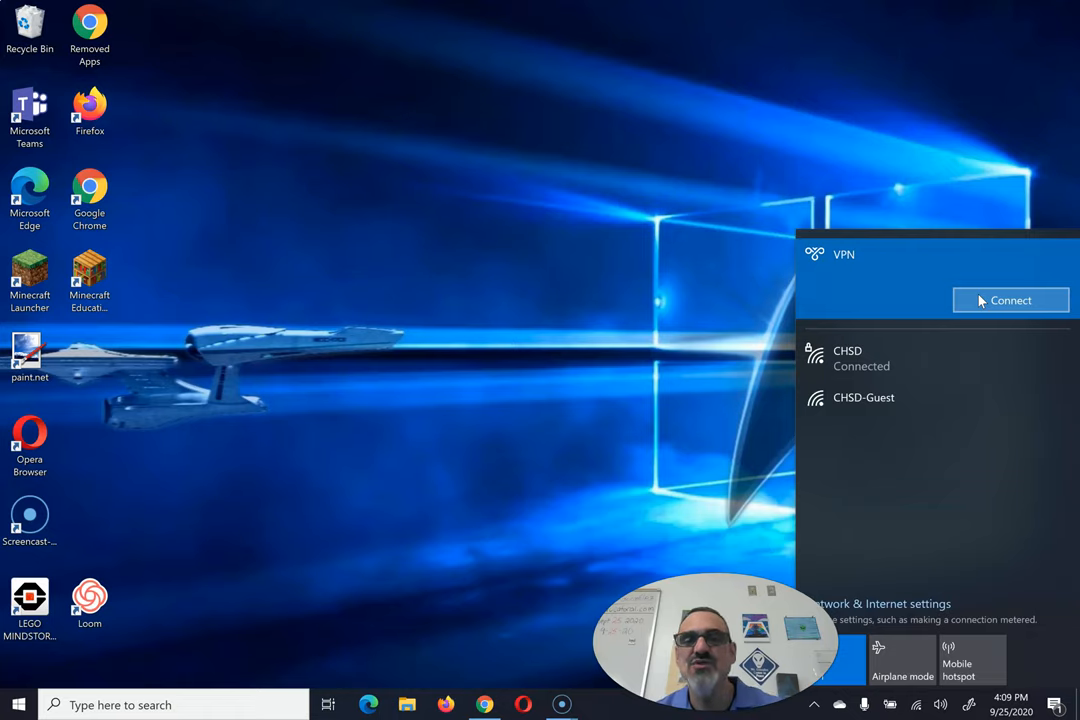
mouse_move(336, 696)
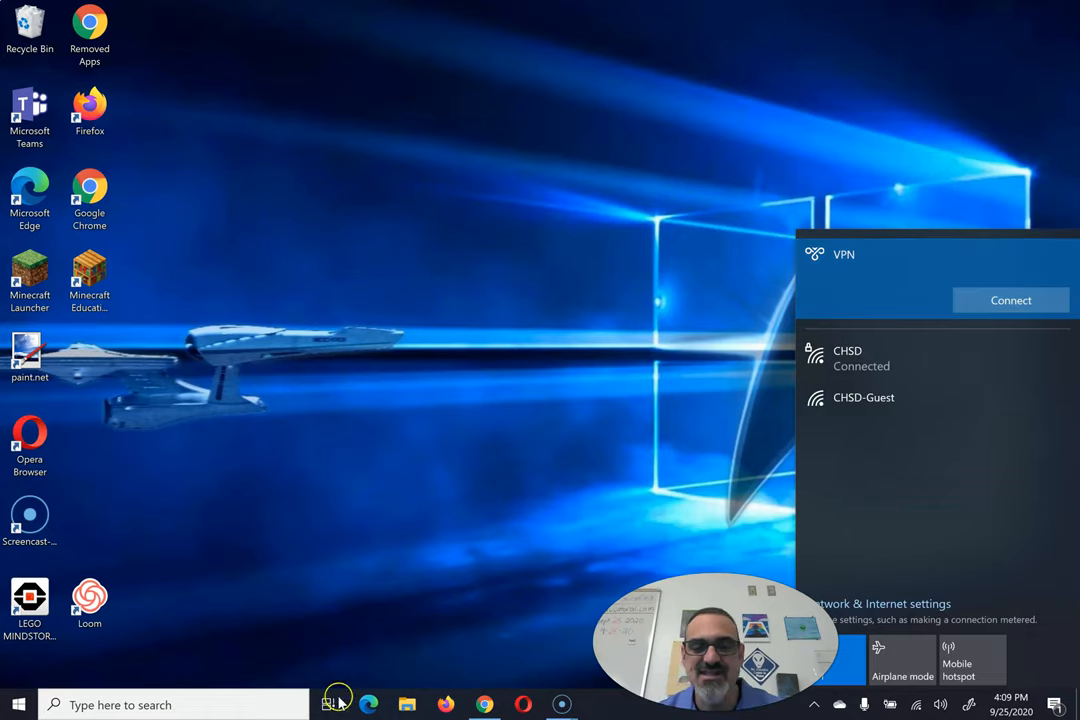